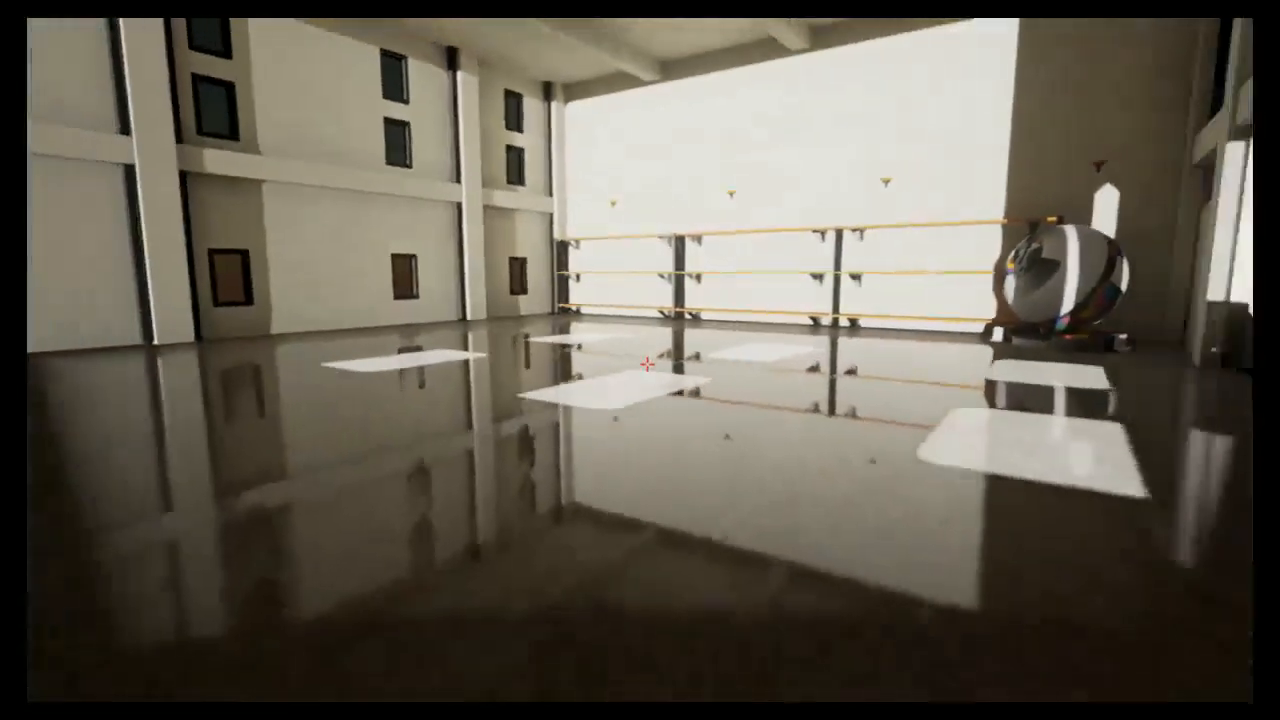
{"action": "mouse_move", "coordinate": [640, 360]}
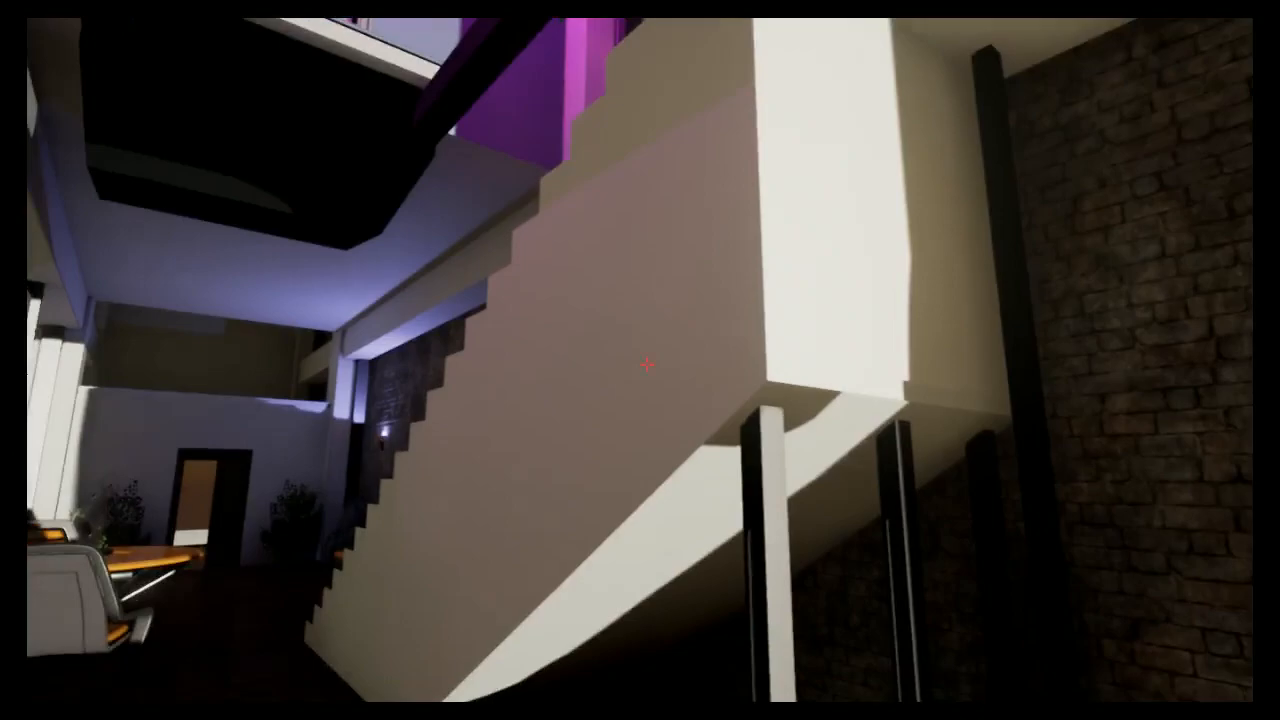
{"action": "mouse_move", "coordinate": [640, 360]}
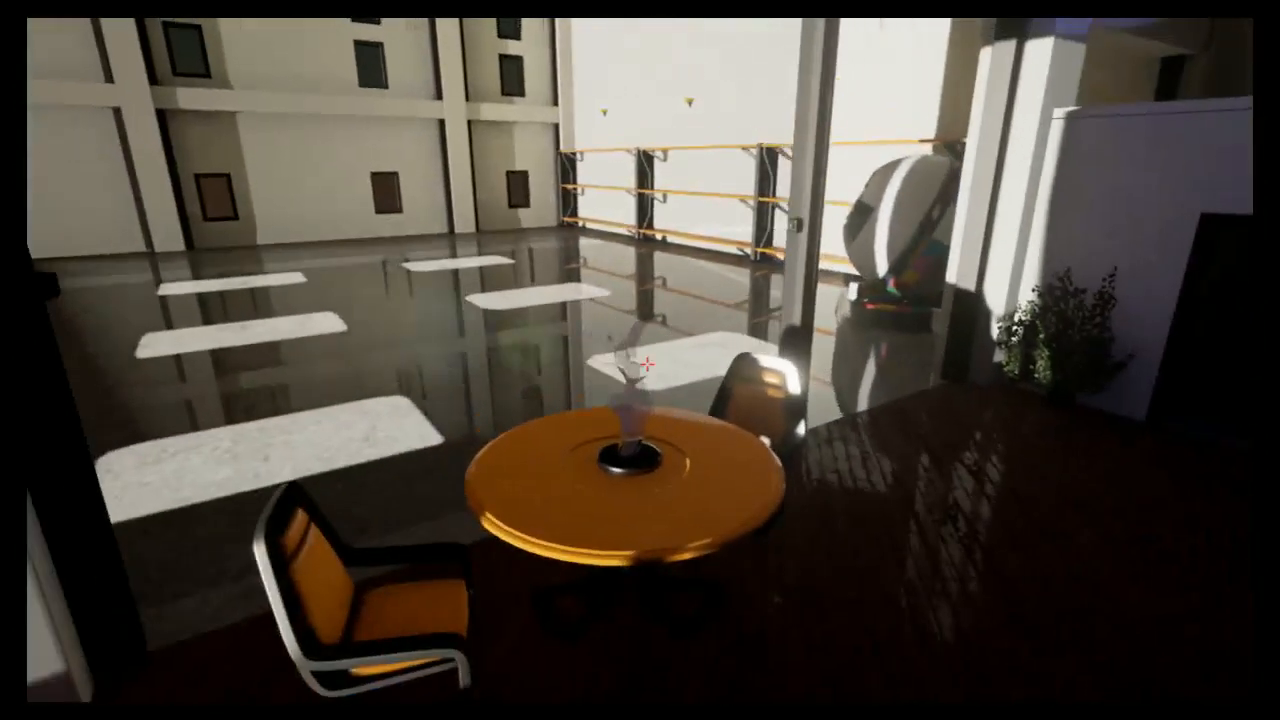
{"action": "mouse_move", "coordinate": [640, 370]}
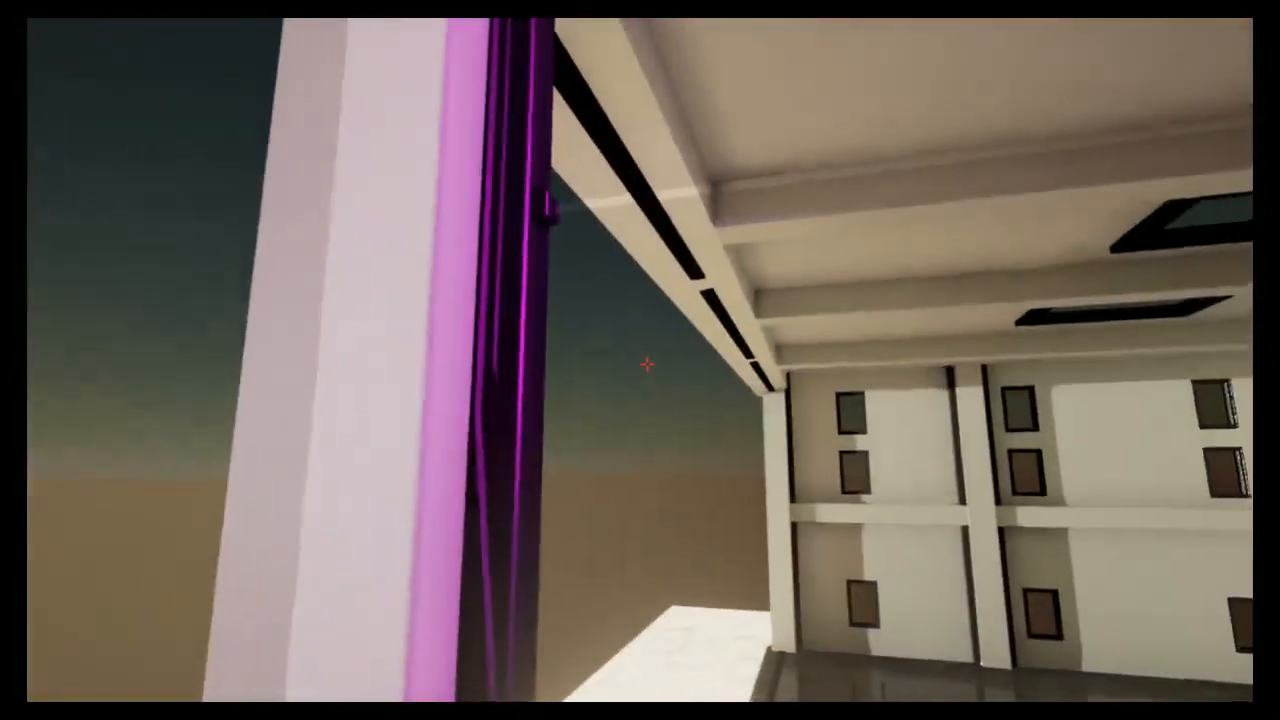
{"action": "mouse_move", "coordinate": [640, 360]}
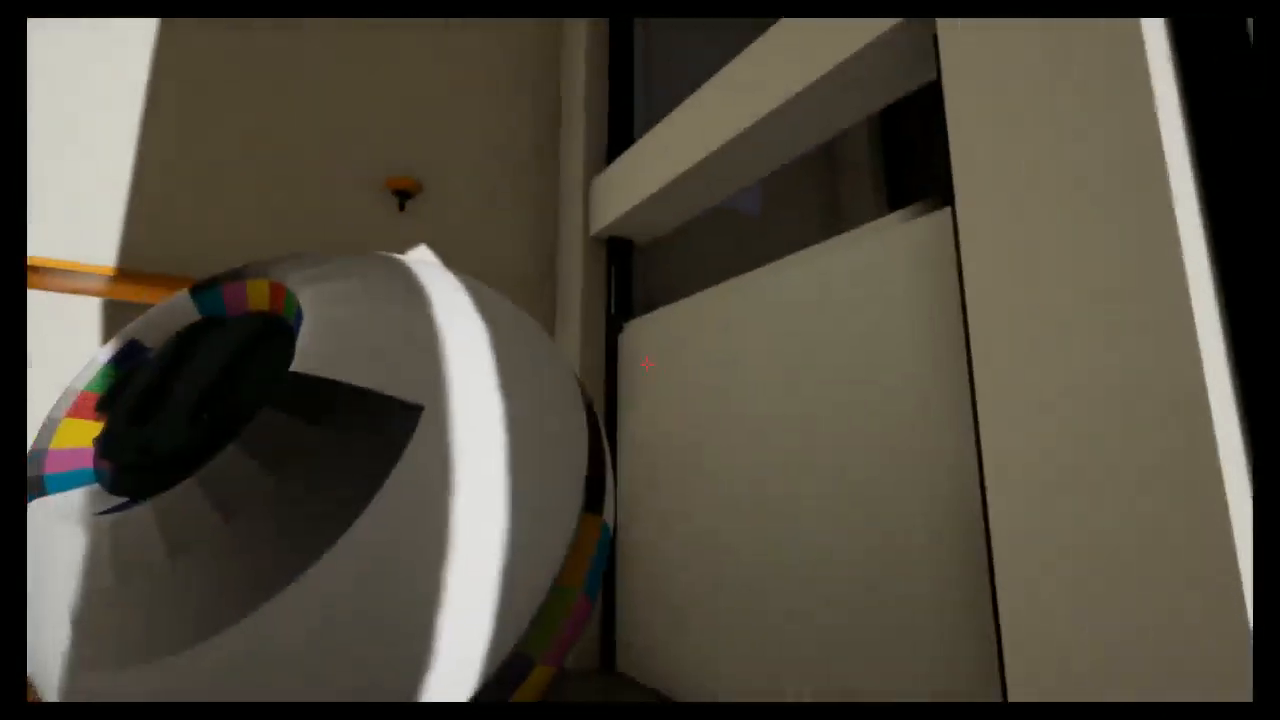
{"action": "mouse_move", "coordinate": [640, 360]}
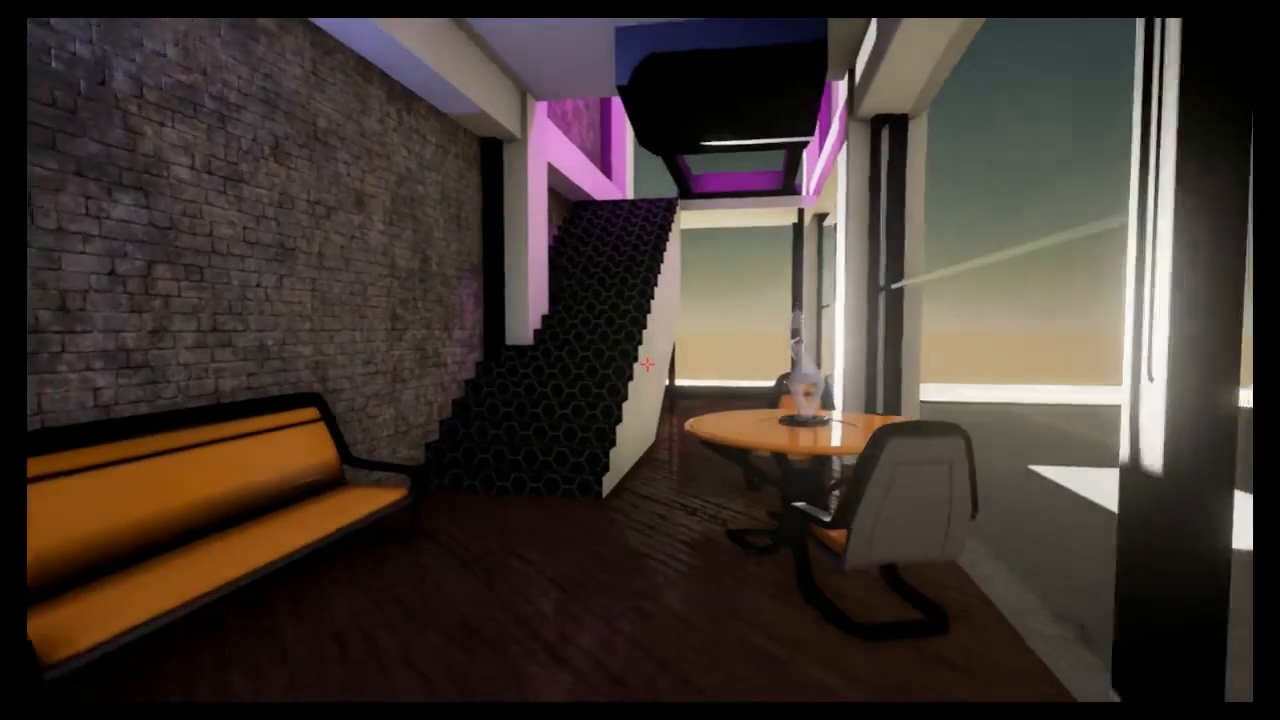
{"action": "mouse_move", "coordinate": [640, 360]}
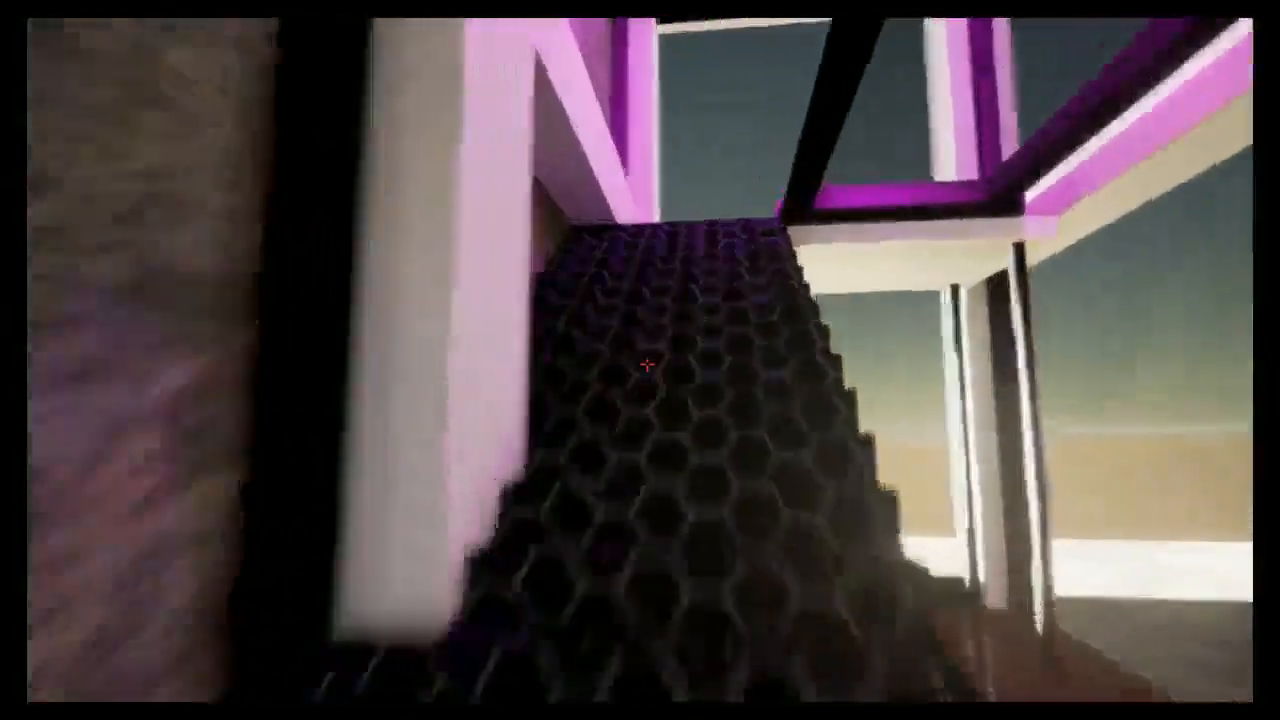